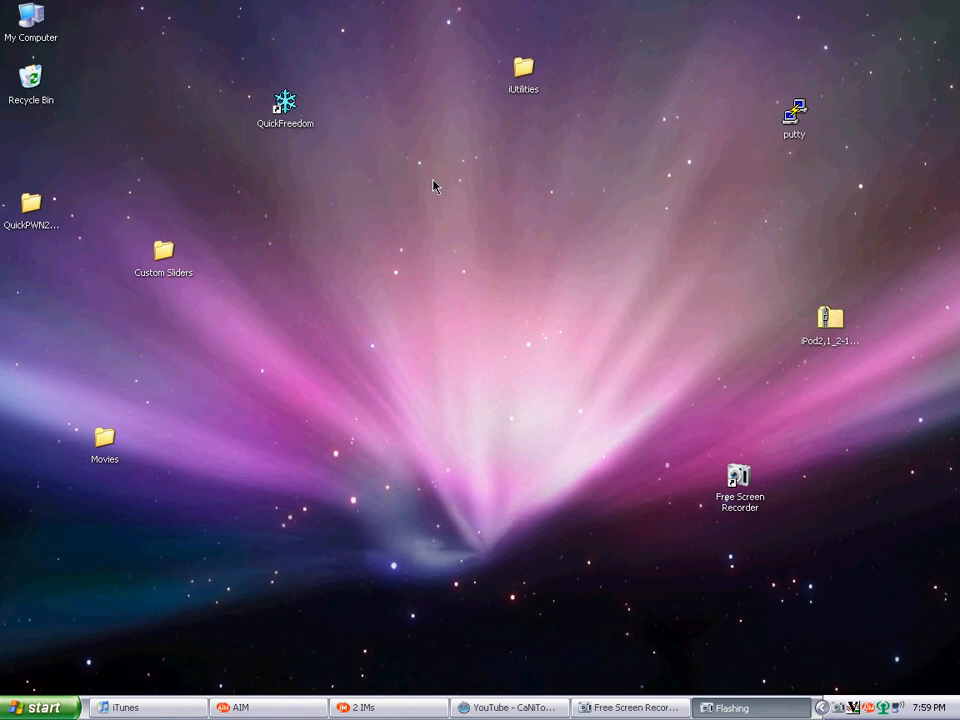
mouse_move(520, 94)
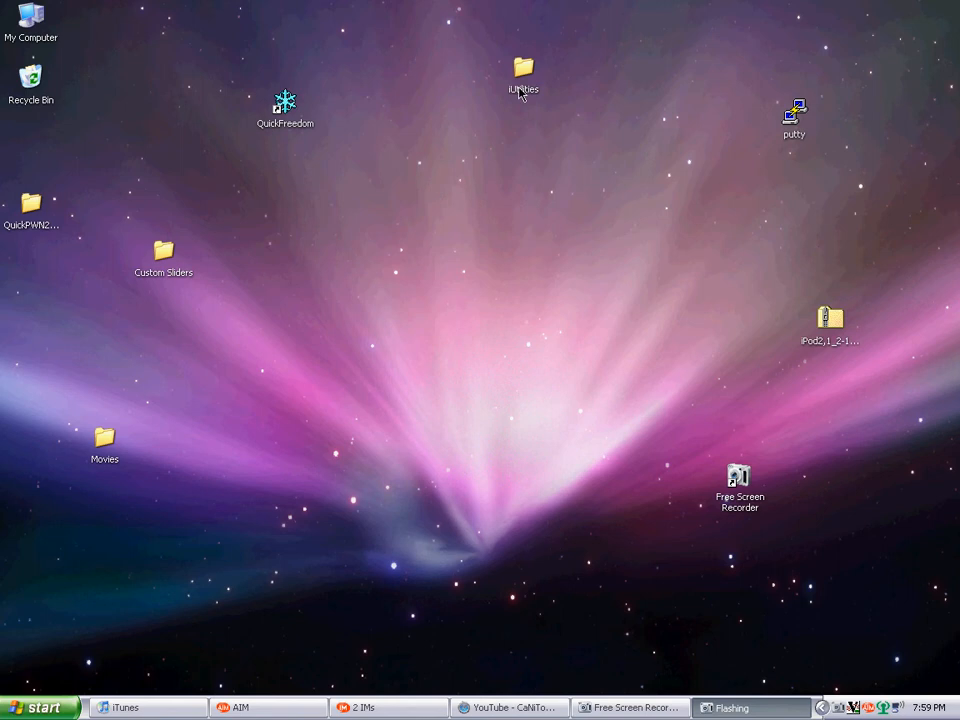
Step: Launch iUtilities.exe from the inner iUtilities folder on the desktop
double_click(522, 76)
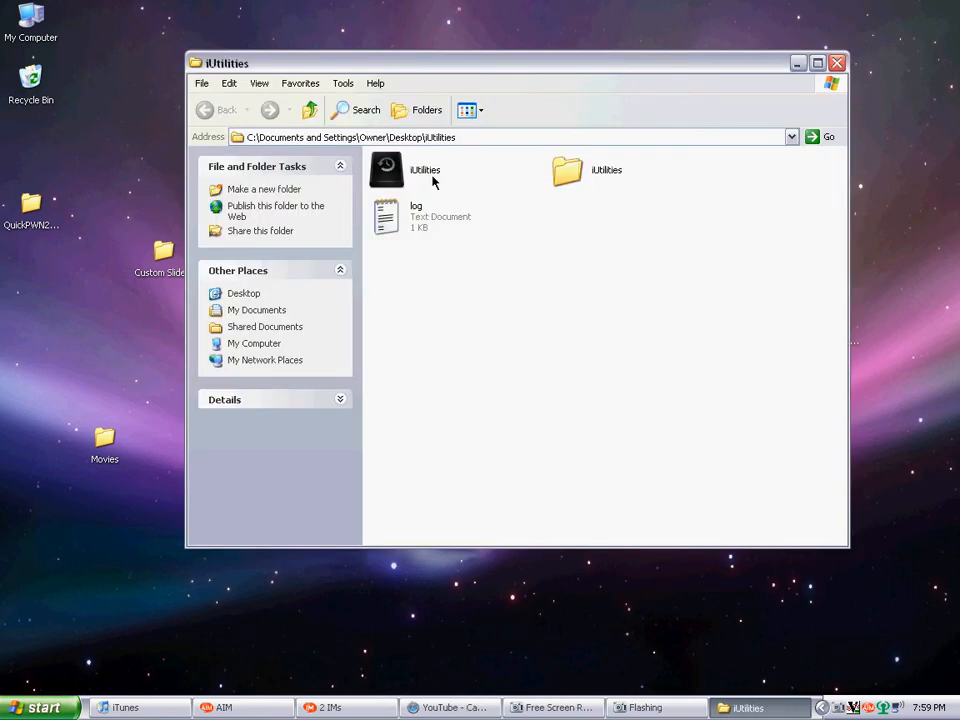
left_click(386, 168)
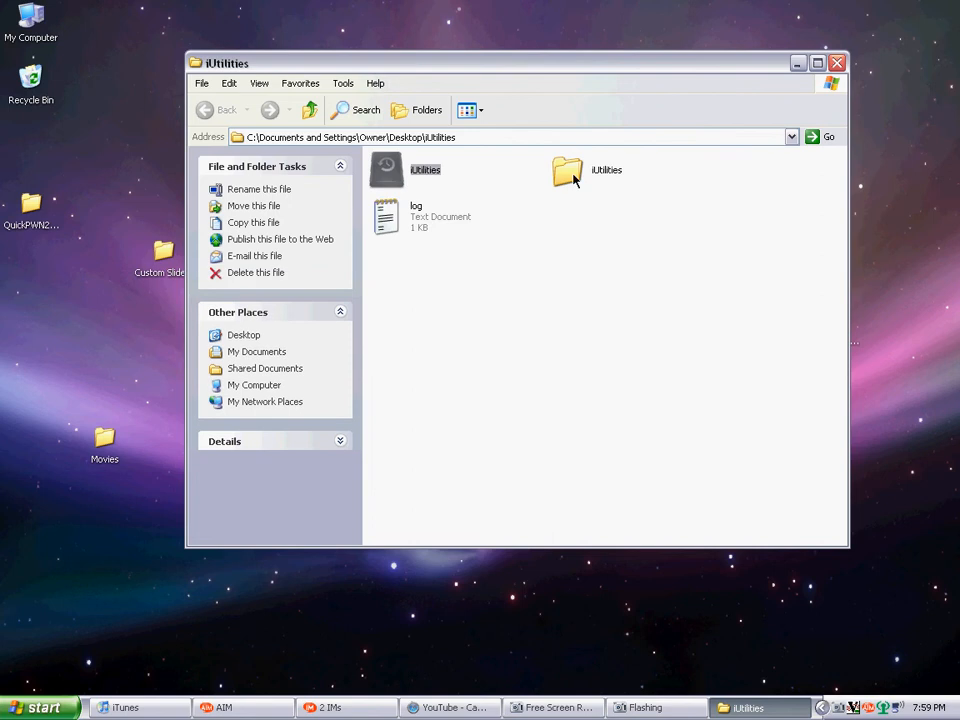
double_click(568, 168)
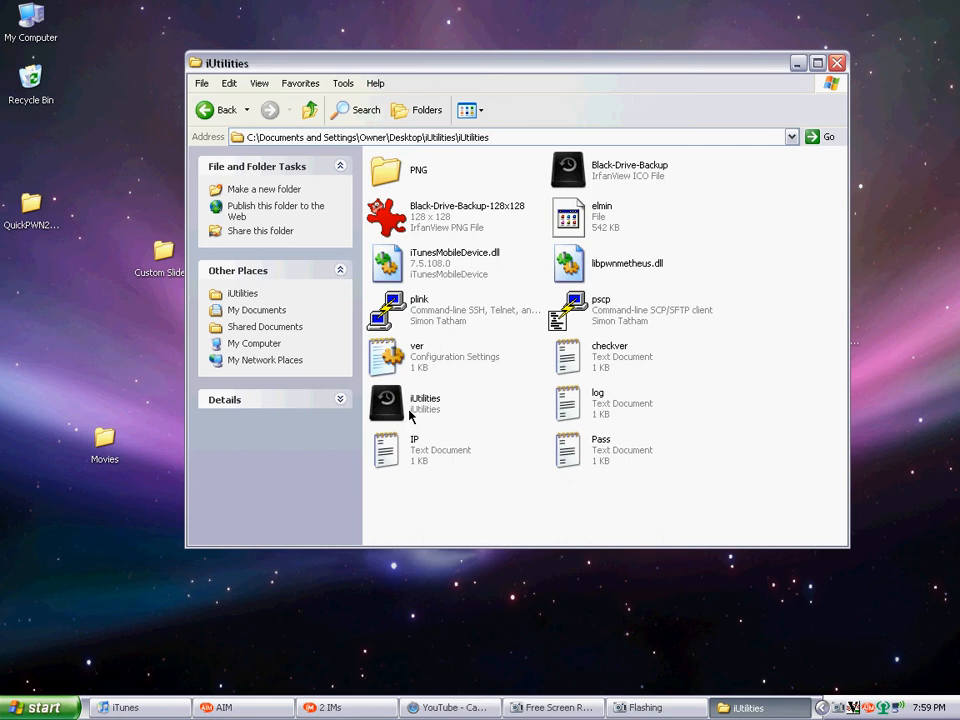
left_click(386, 404)
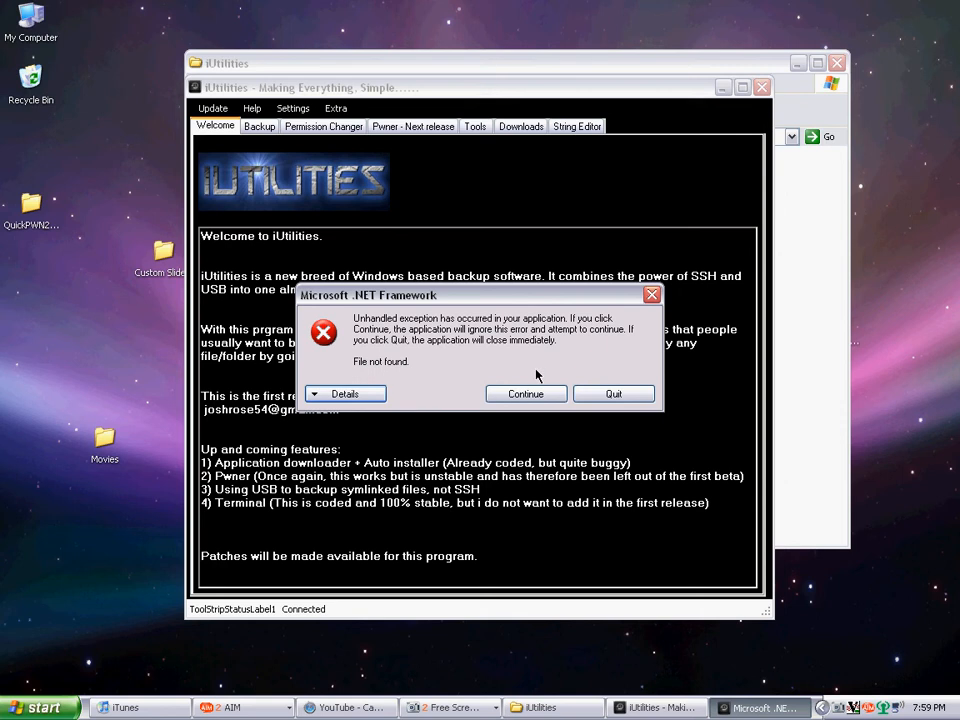
Step: Continue past the file-not-found error and switch to the String Editor
left_click(524, 392)
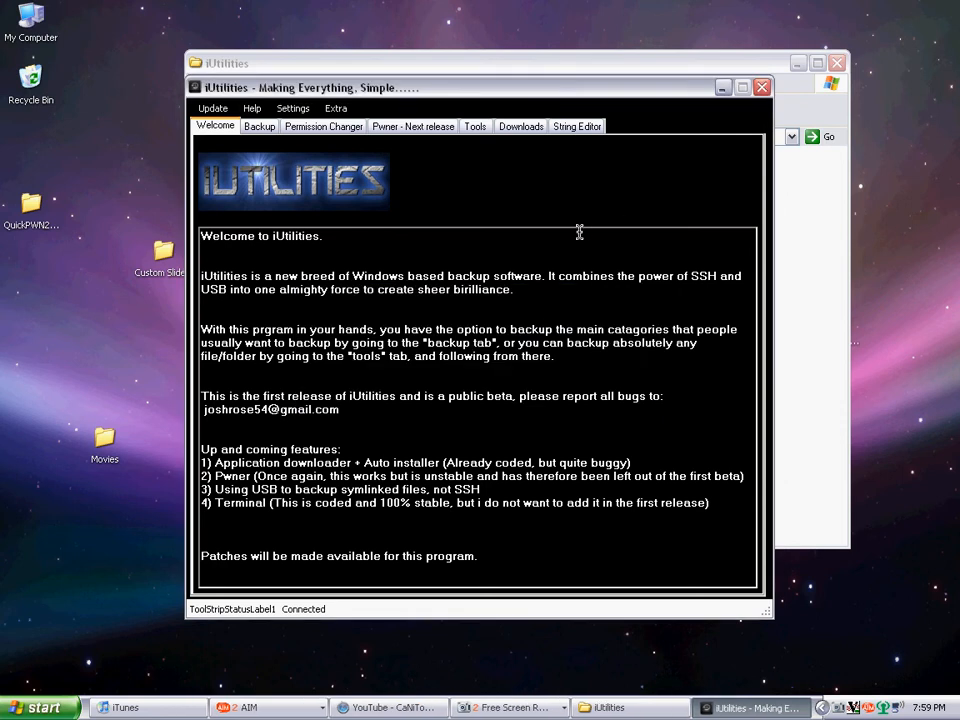
left_click(576, 126)
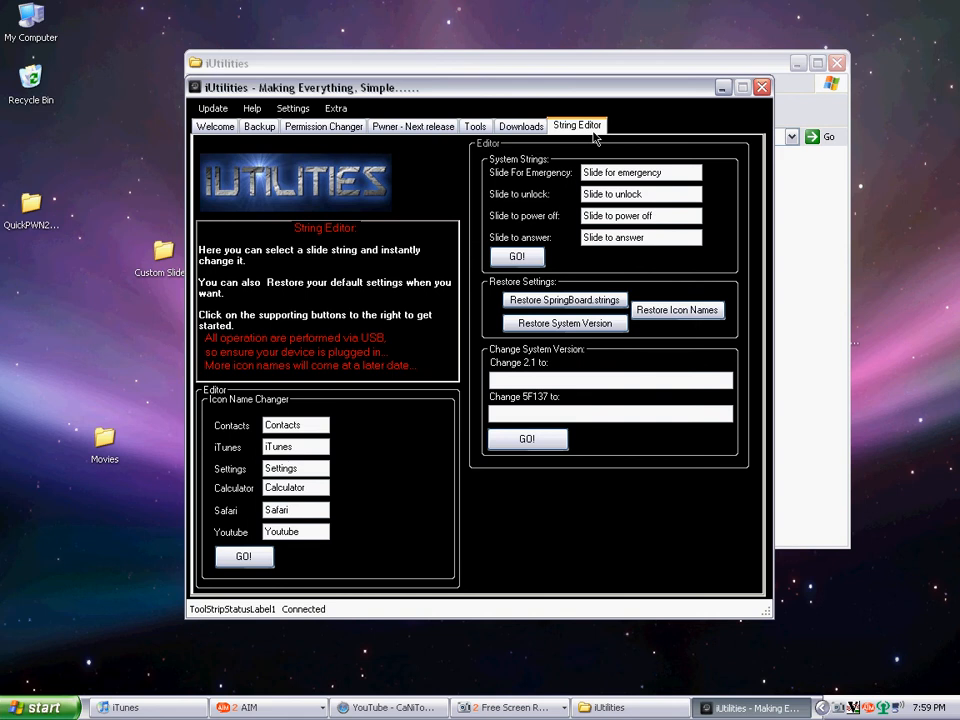
mouse_move(618, 180)
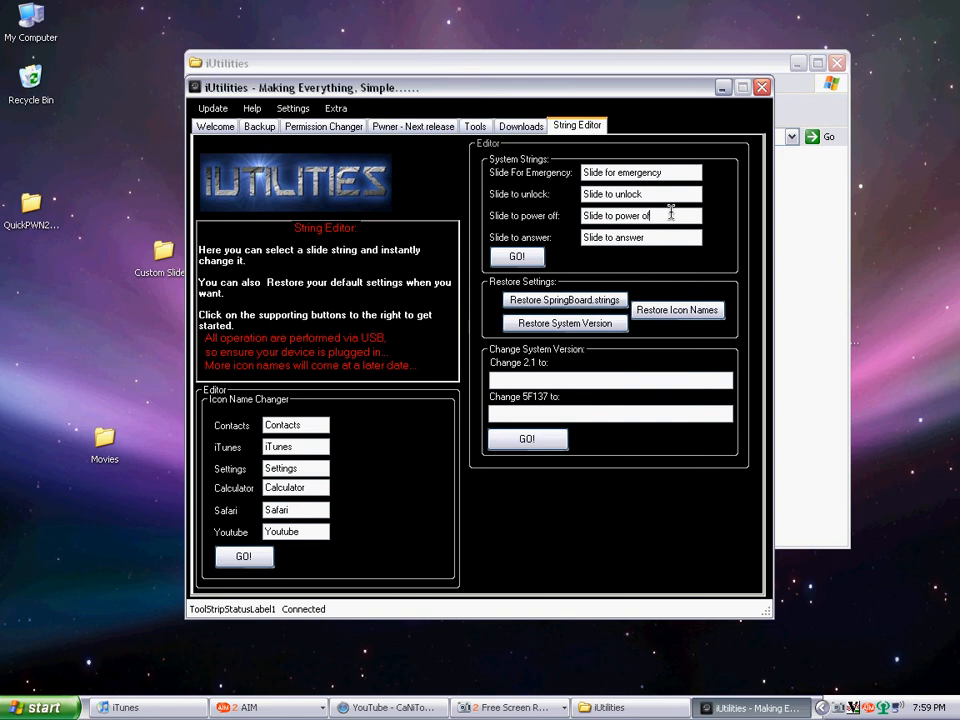
Step: Replace the 'Slide to power off' wording with the new slider text and apply it
key("BackSpace")
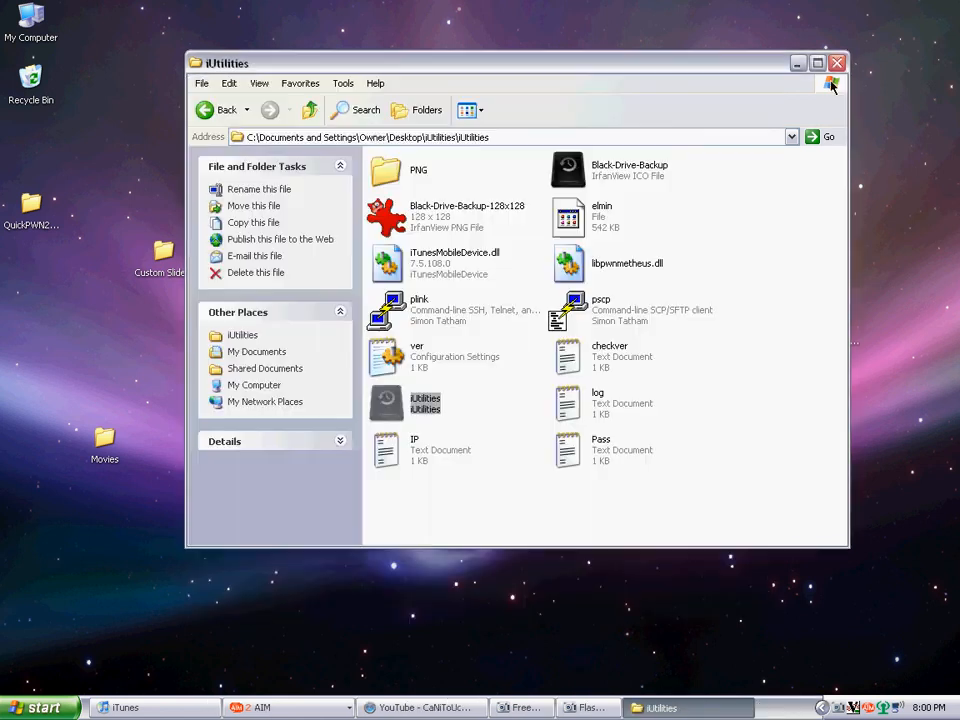
Step: Connect TightVNC Viewer to the iPhone at 192.168.1.108
left_click(836, 62)
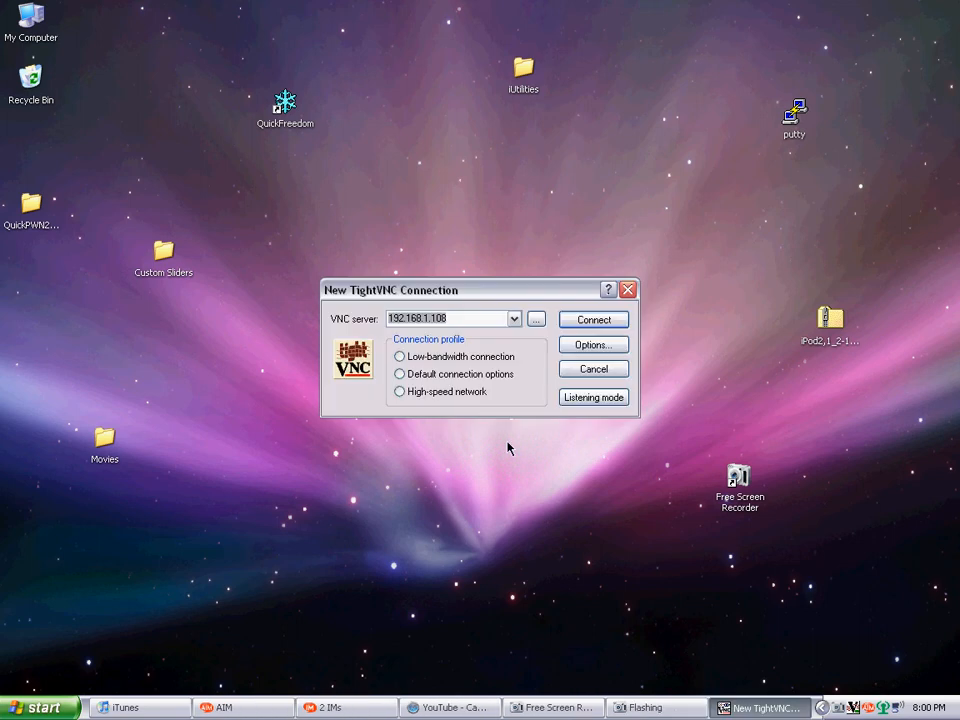
left_click(592, 320)
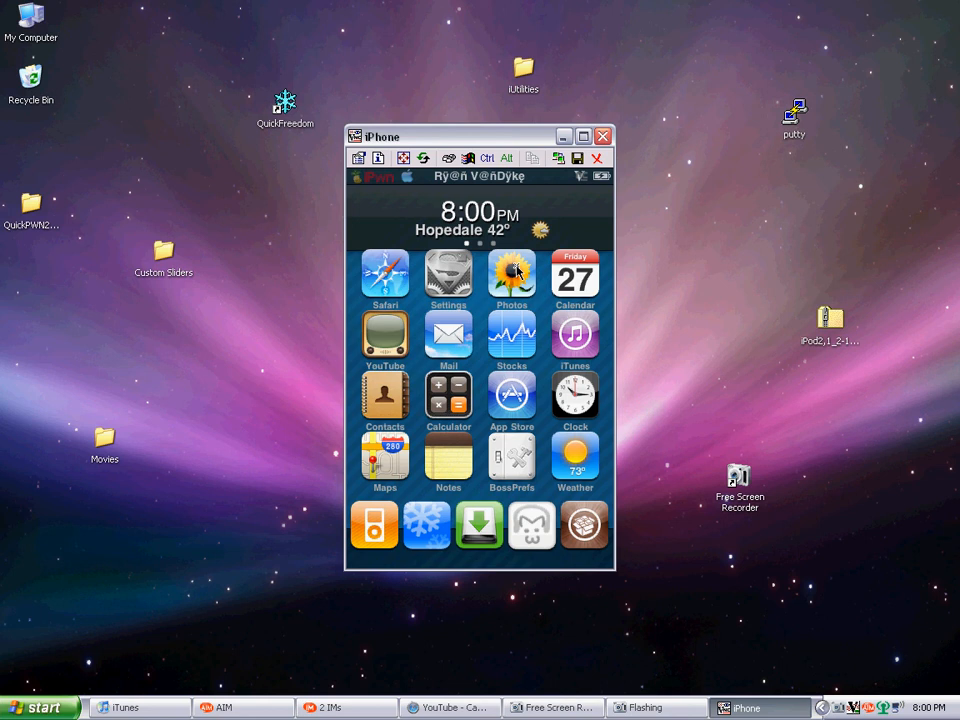
Step: Show the phone's power-off slider, now reading 'Slide to boot down'
left_click(512, 272)
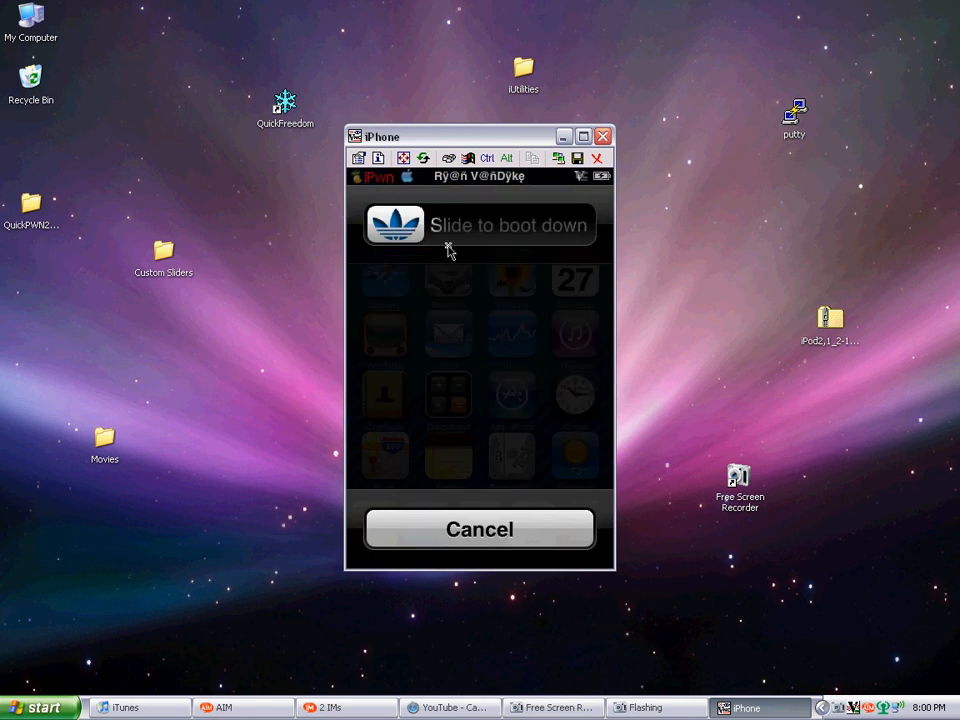
mouse_move(504, 244)
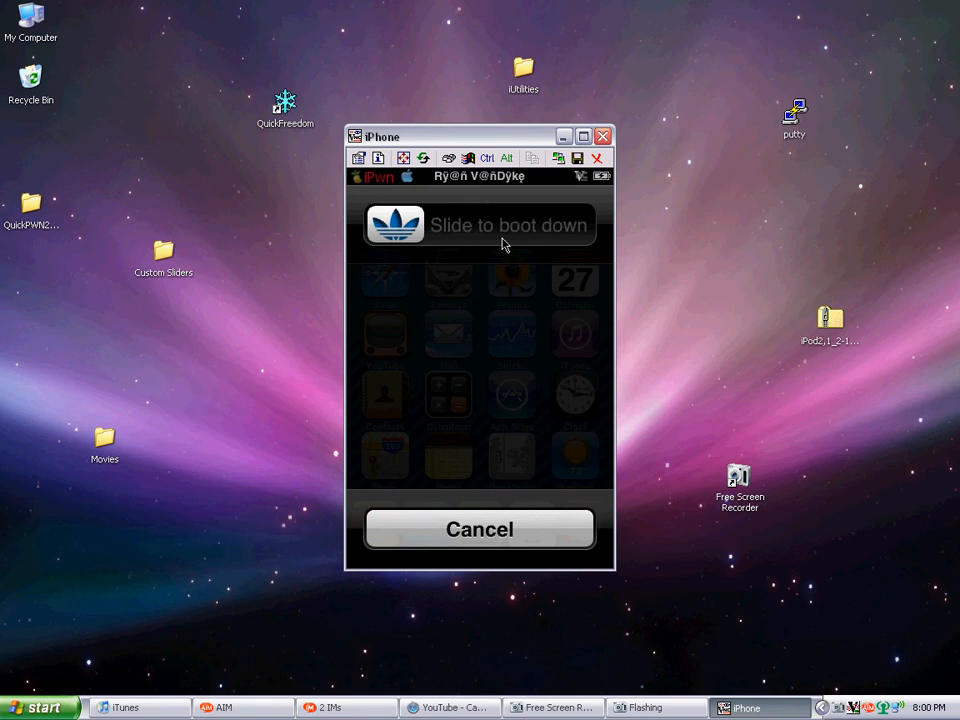